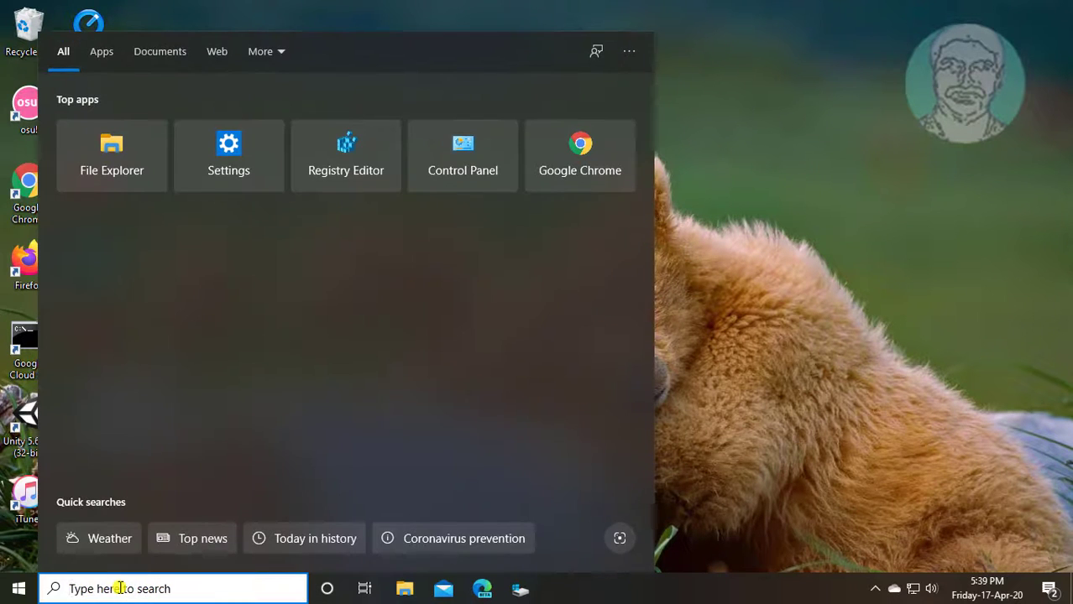
Step: Search Windows for 'regedit' to find Registry Editor
type("reged")
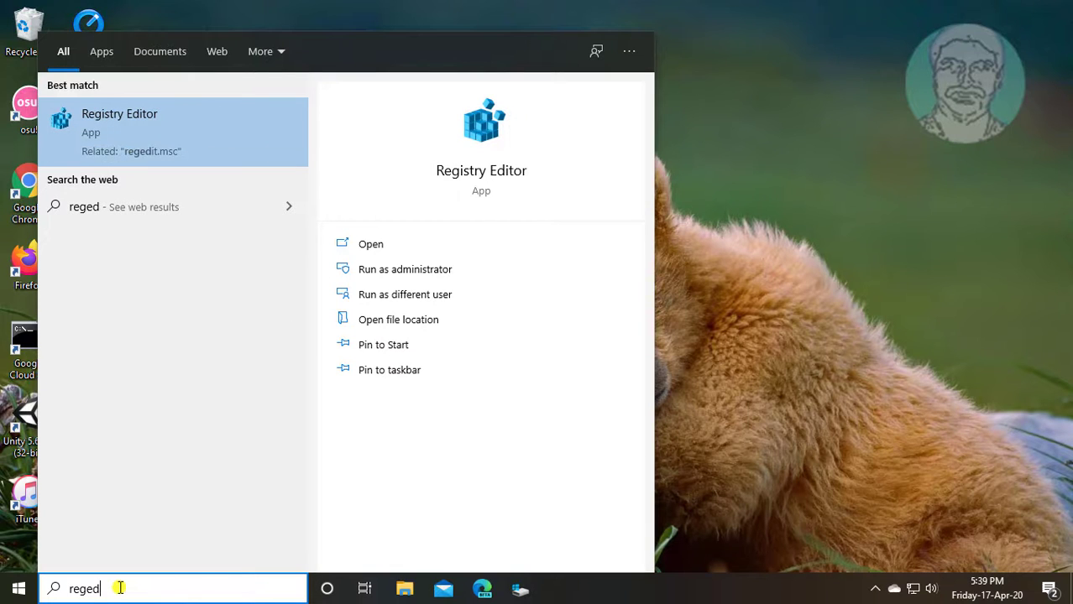
type("it")
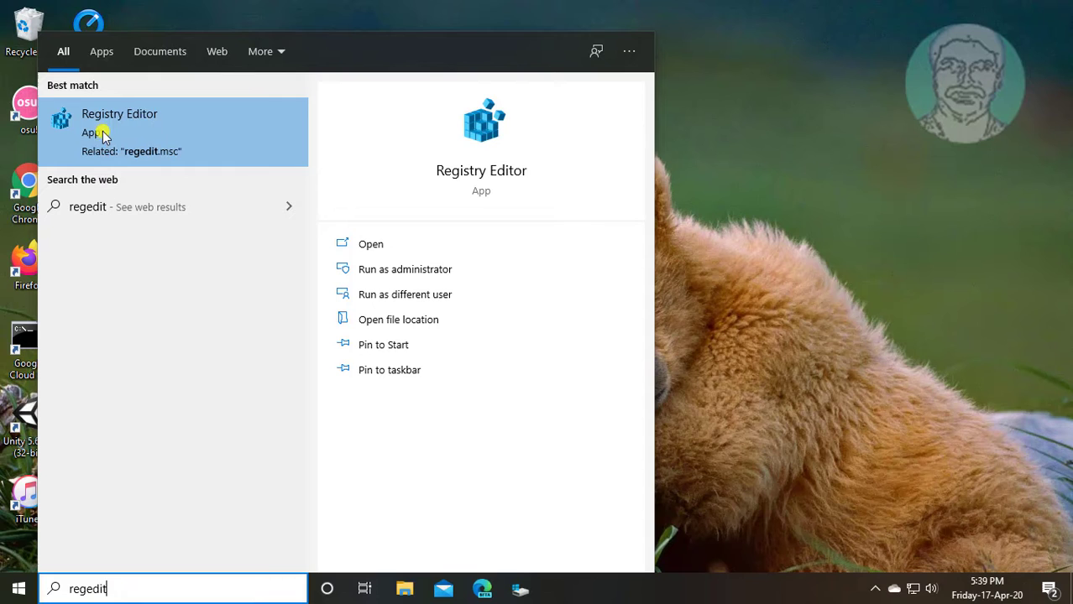
mouse_move(193, 130)
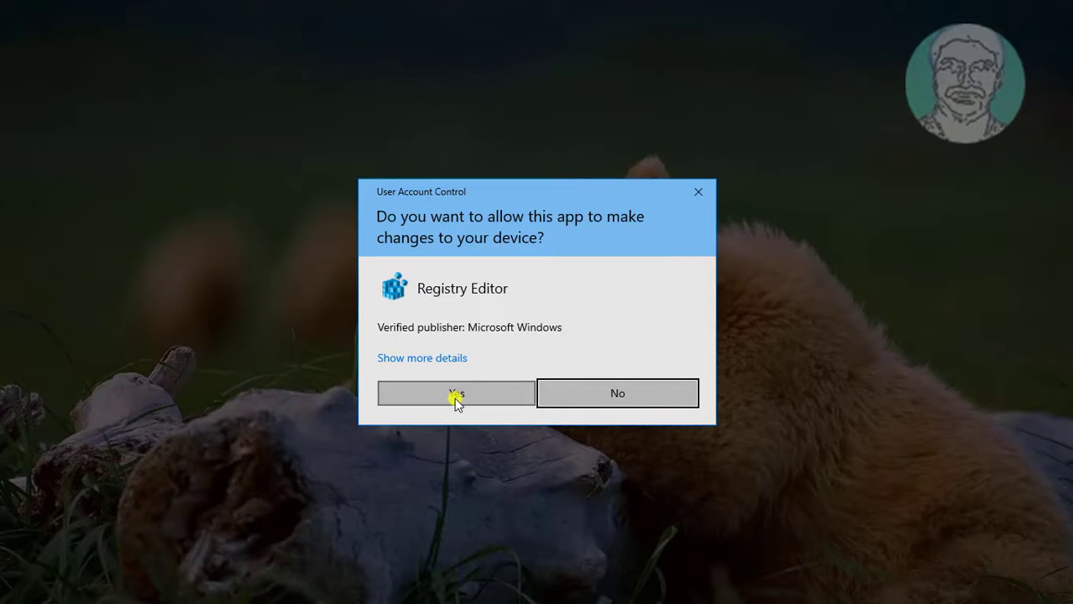
Step: Approve the UAC prompt and expand HKEY_LOCAL_MACHINE\SYSTEM\CurrentControlSet\Control
left_click(456, 393)
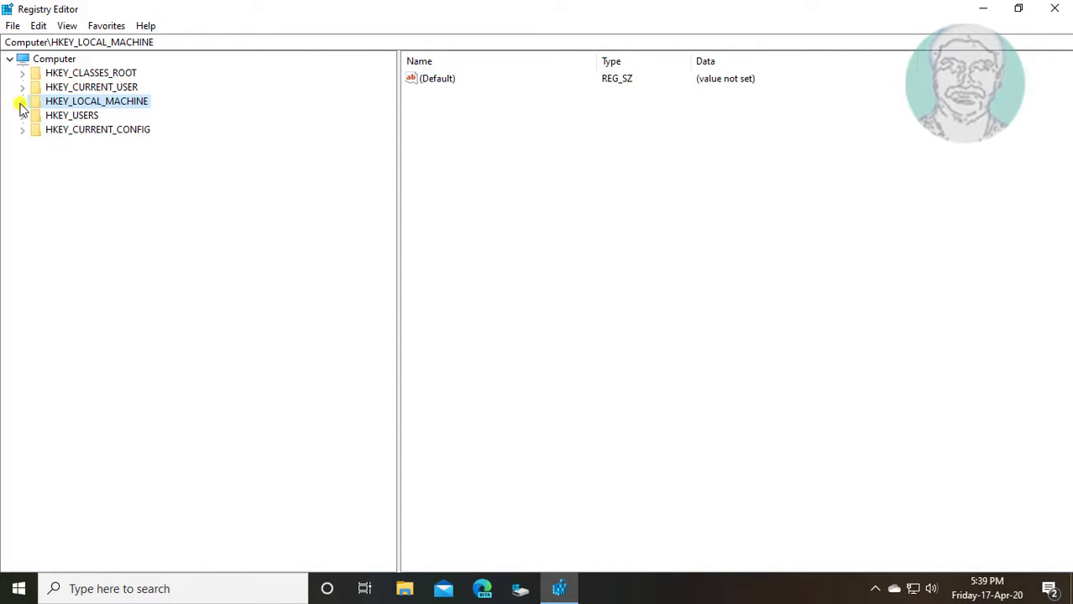
left_click(22, 101)
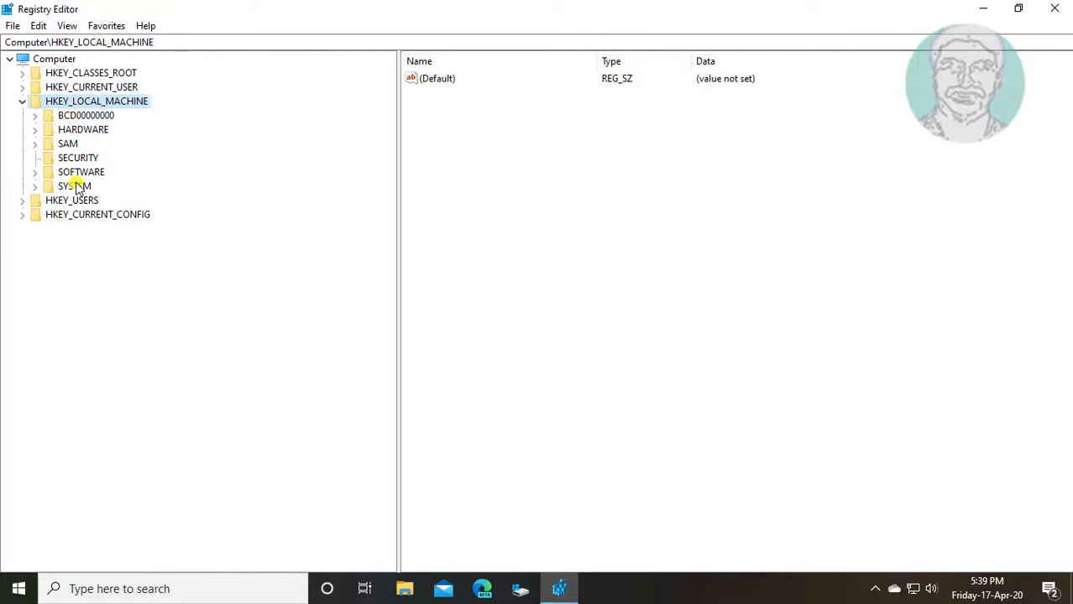
left_click(36, 186)
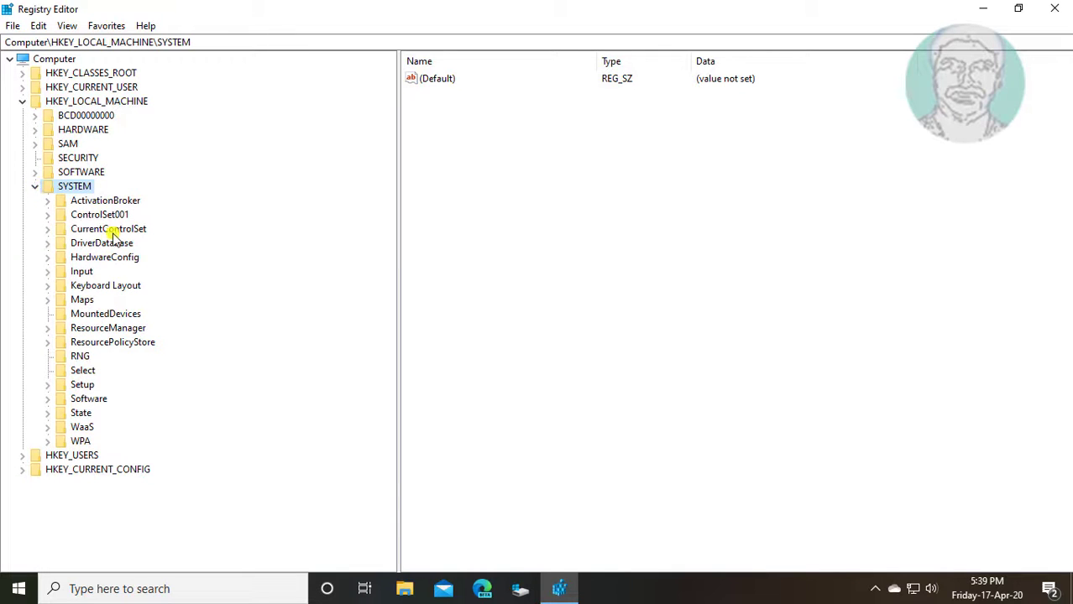
left_click(107, 229)
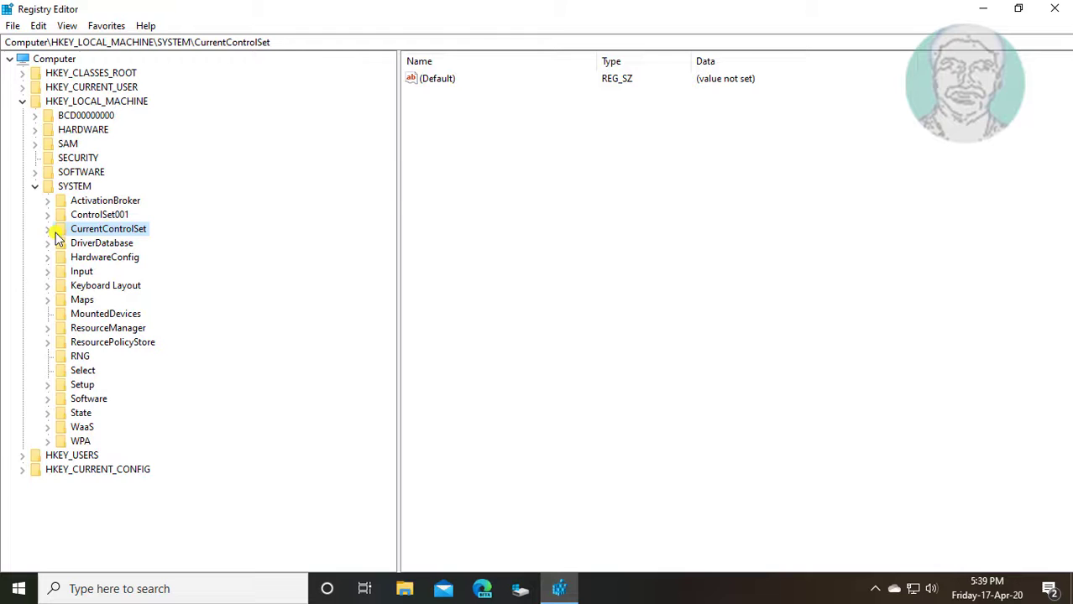
left_click(48, 228)
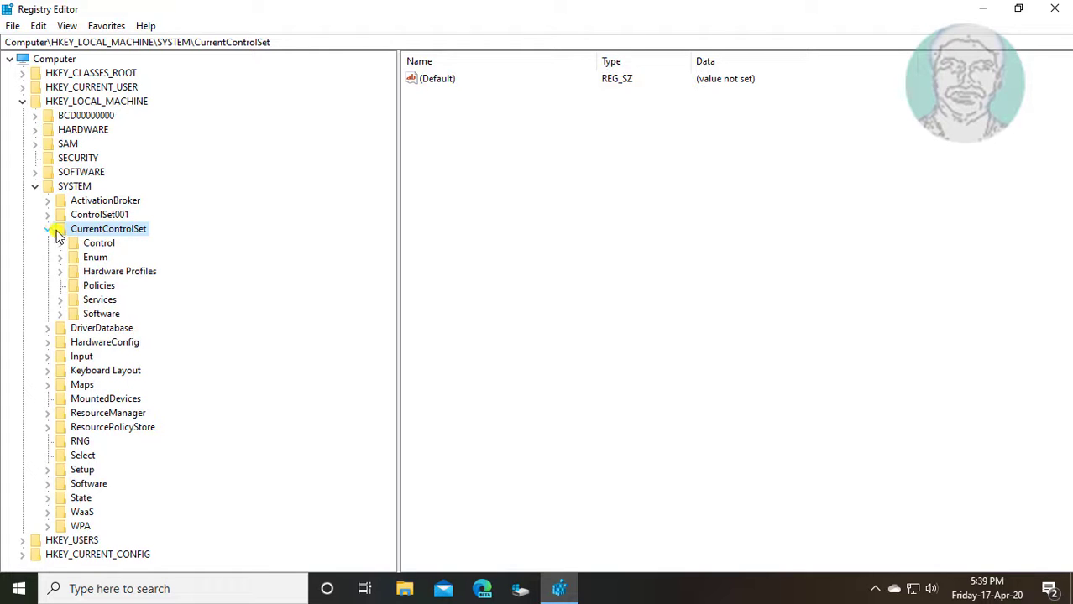
left_click(98, 243)
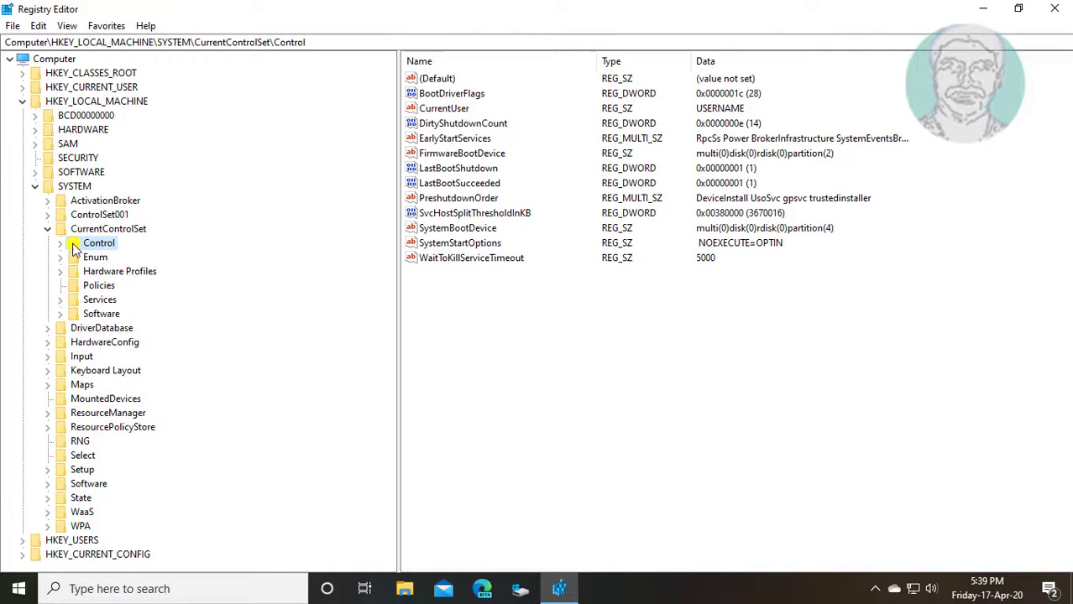
left_click(61, 243)
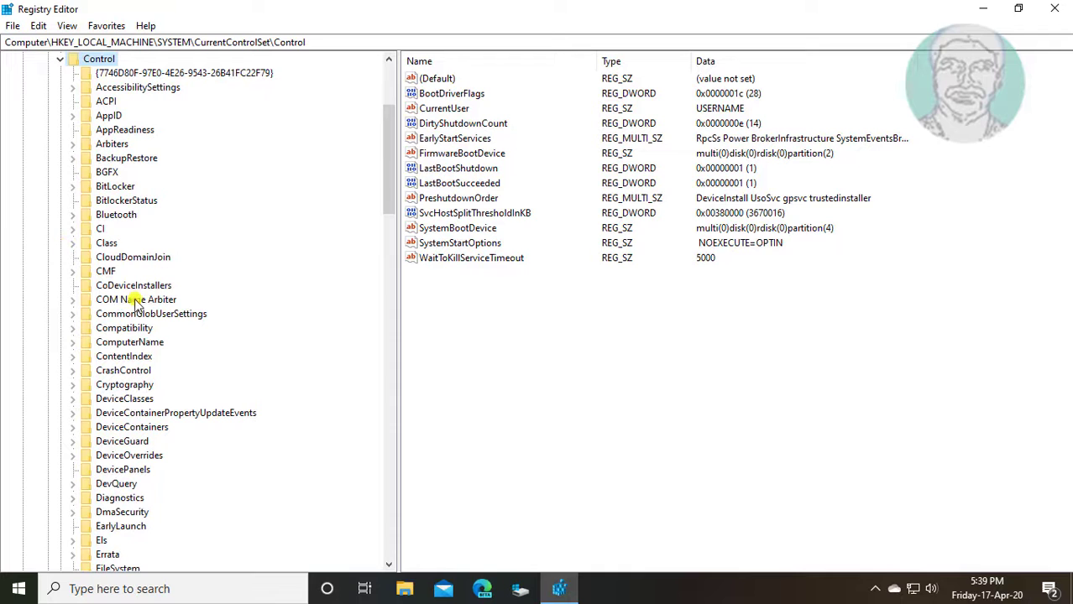
Step: Expand Session Manager and select its Configuration Manager subkey
scroll("down", 3)
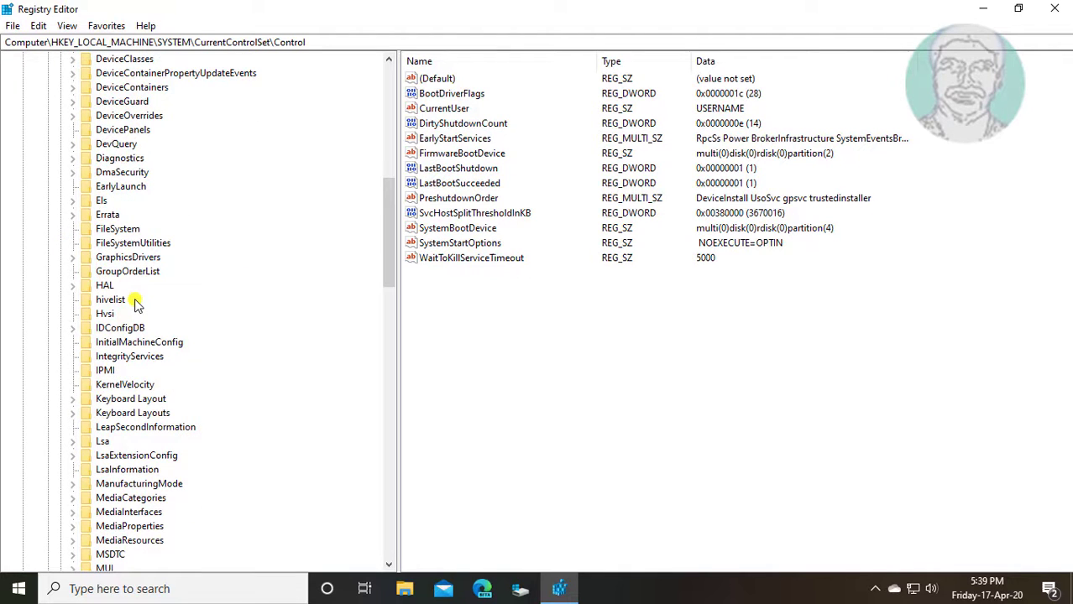
scroll("down", 3)
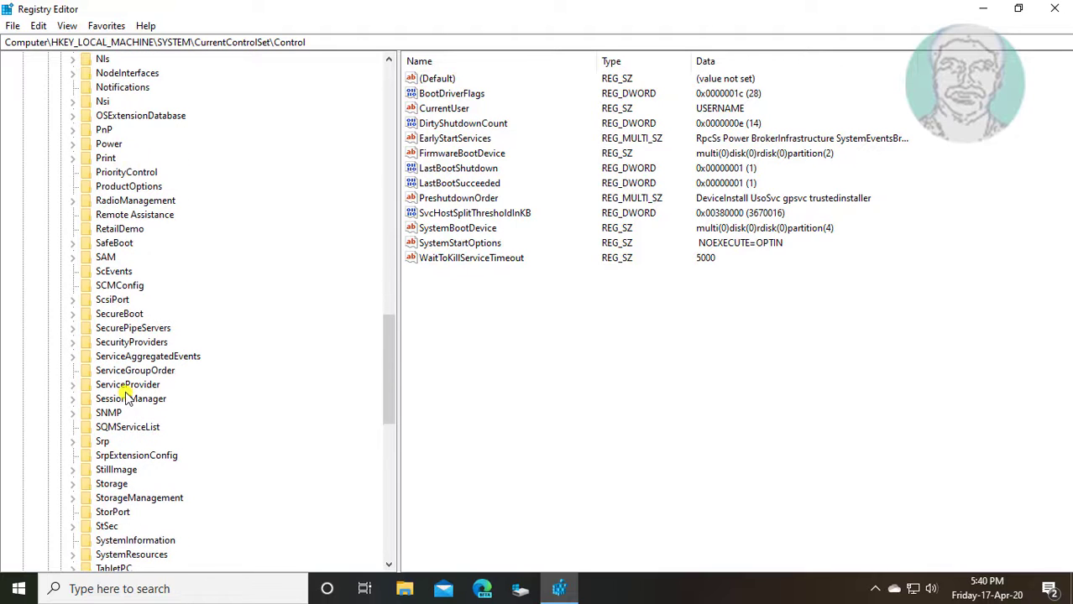
left_click(130, 399)
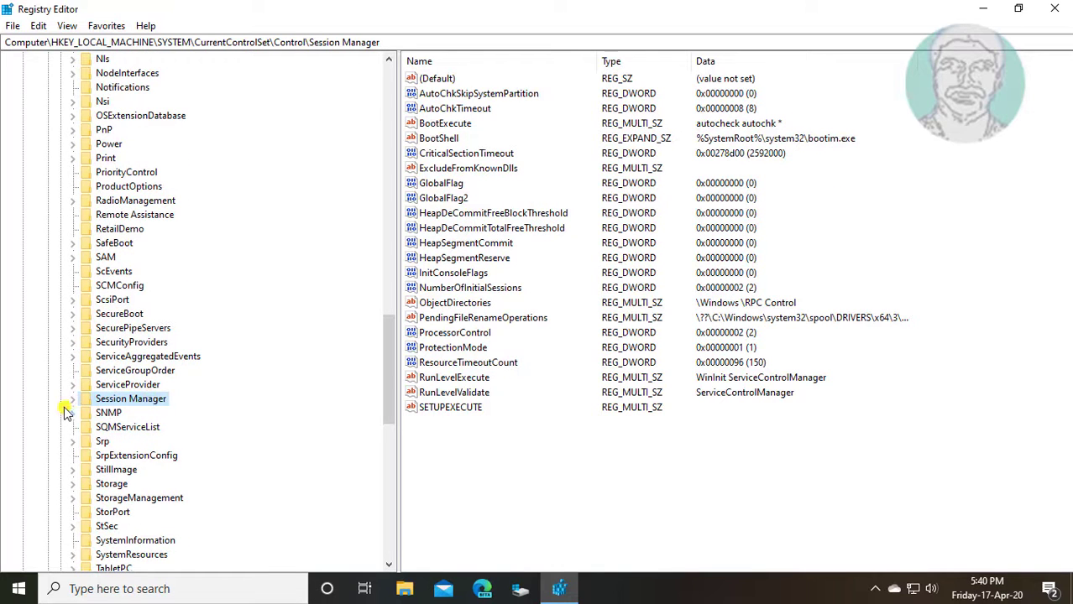
left_click(69, 399)
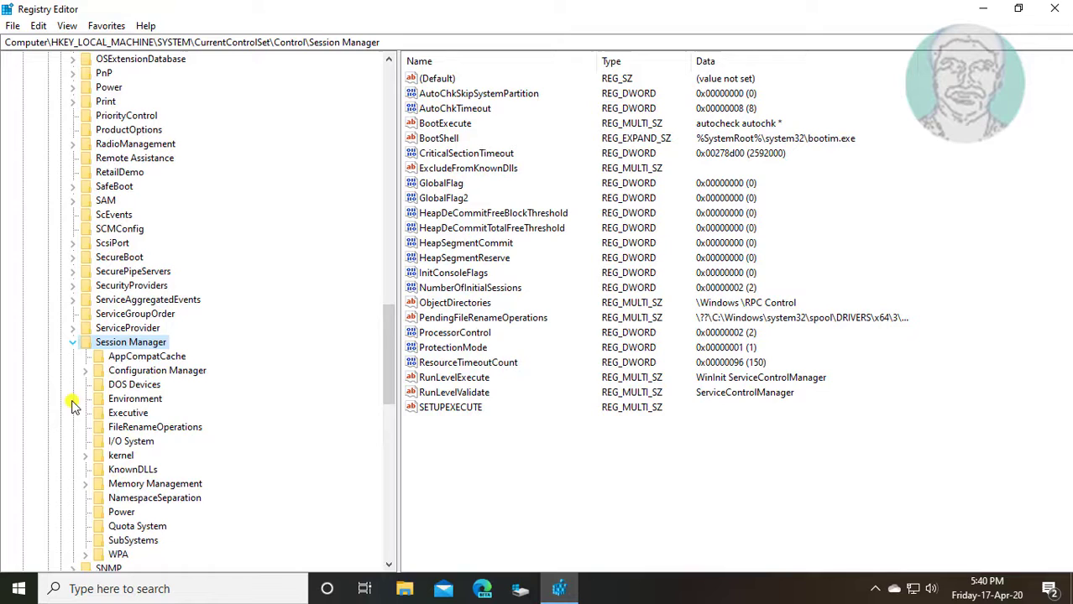
left_click(151, 370)
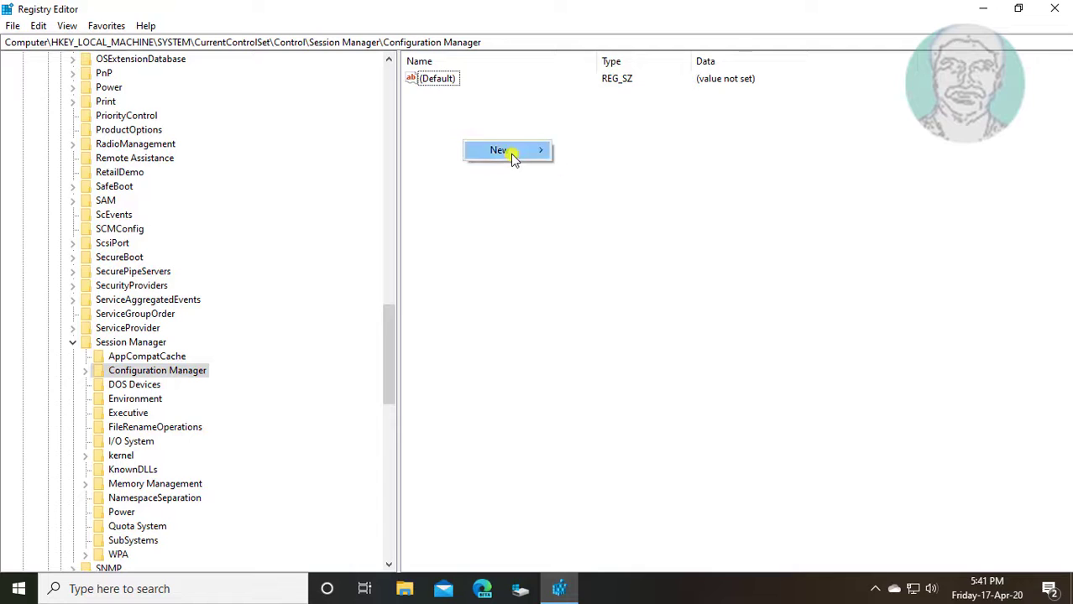
Step: Create a DWORD (32-bit) value named EnablePeriodicBackup in Configuration Manager
left_click(629, 207)
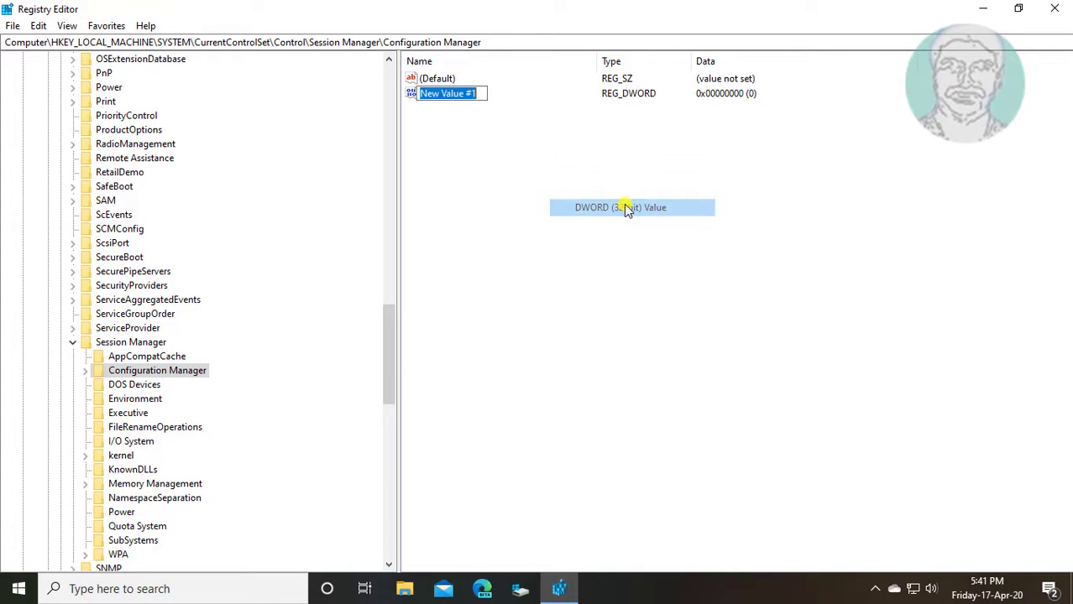
type("E")
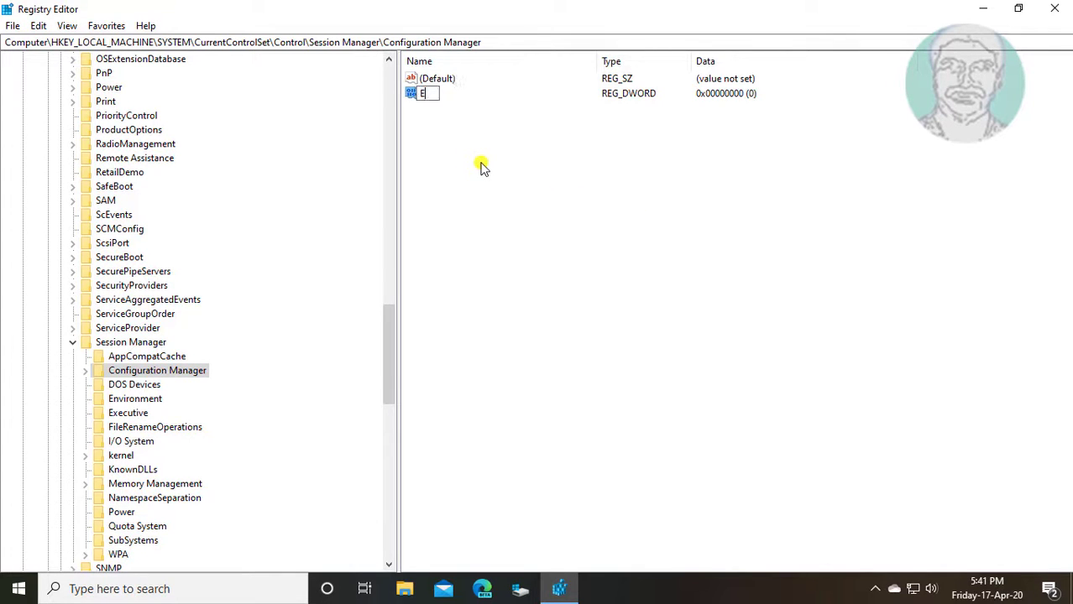
type("nablePeriodicBac")
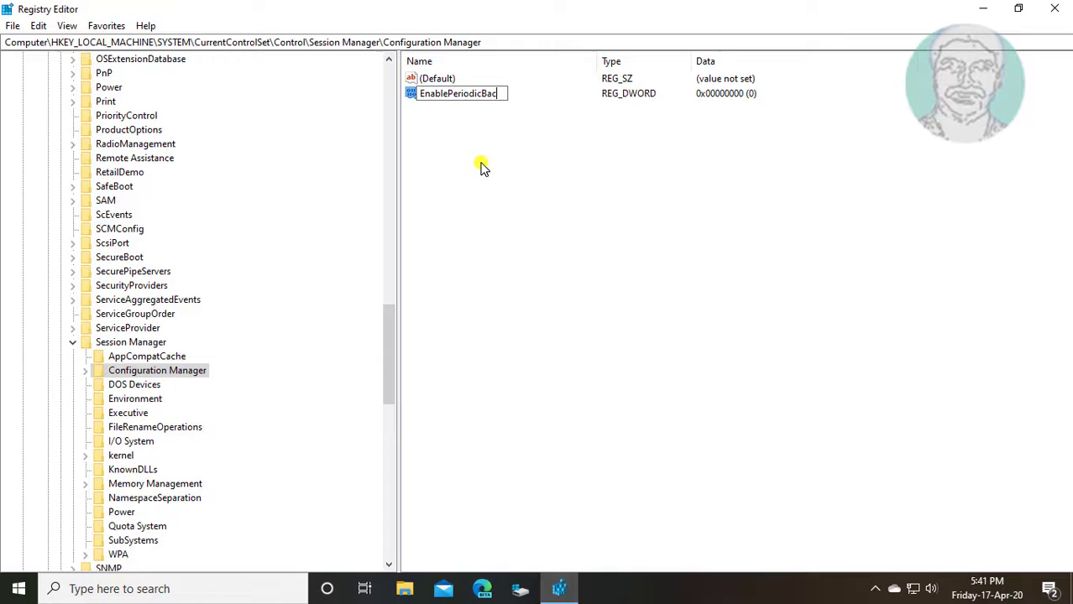
type("kup")
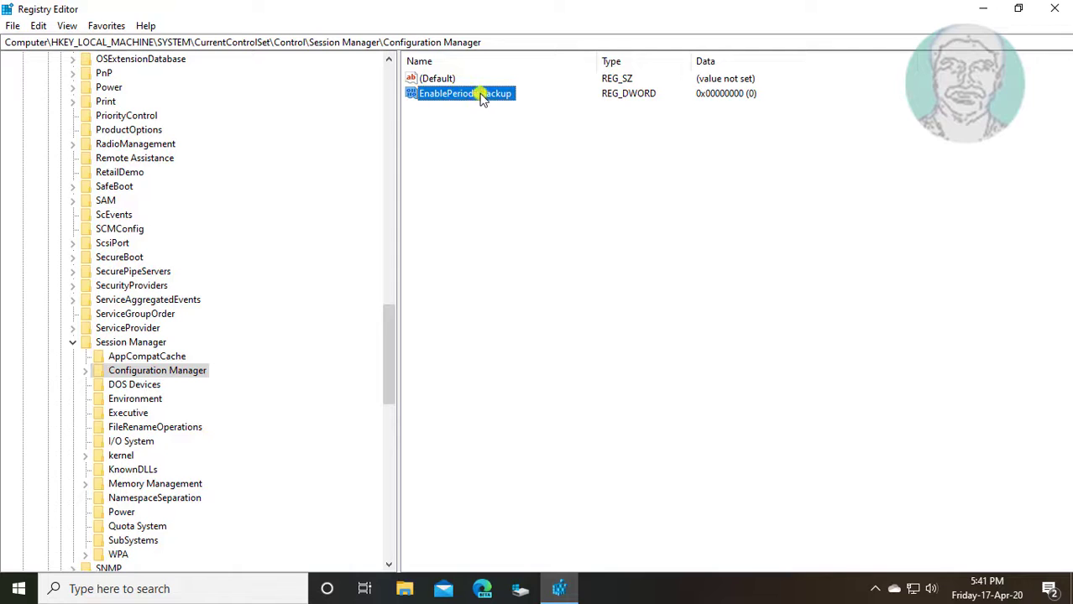
Step: Set EnablePeriodicBackup's value data to 1, then collapse Session Manager and the other expanded branches
double_click(464, 93)
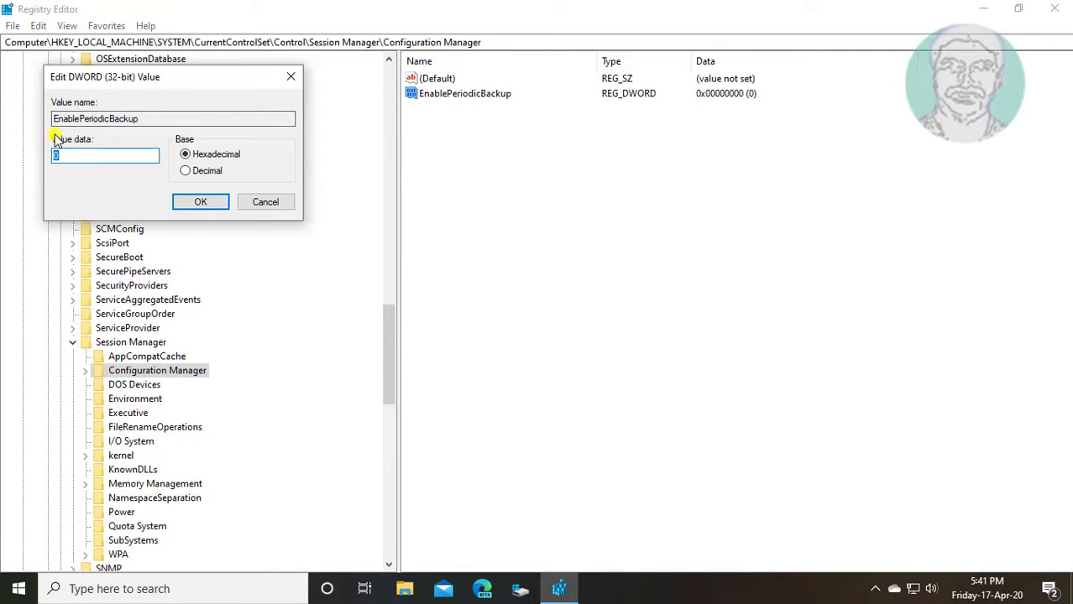
type("1")
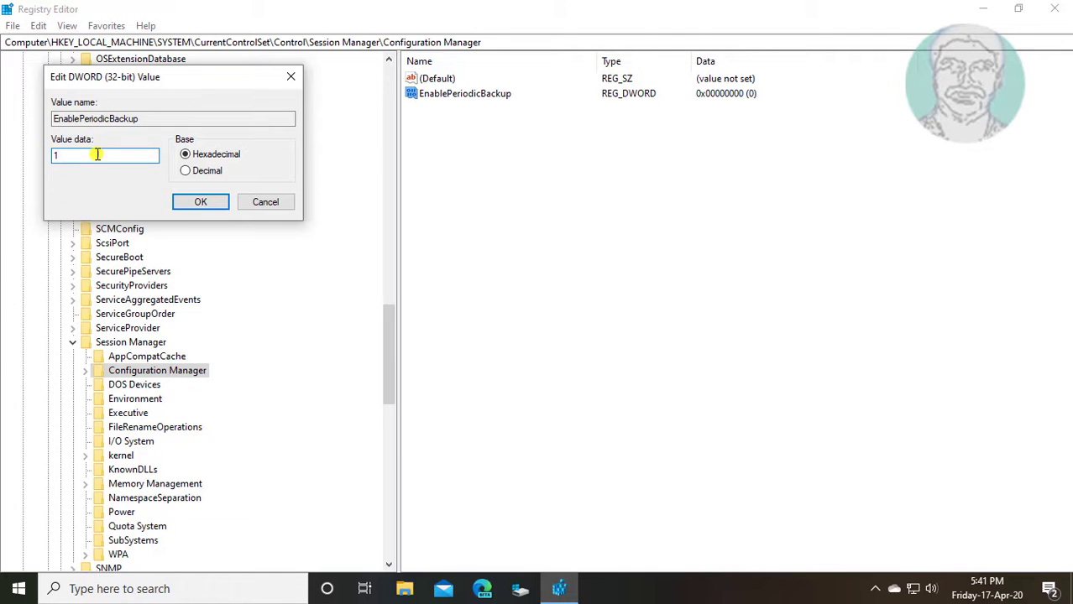
left_click(199, 201)
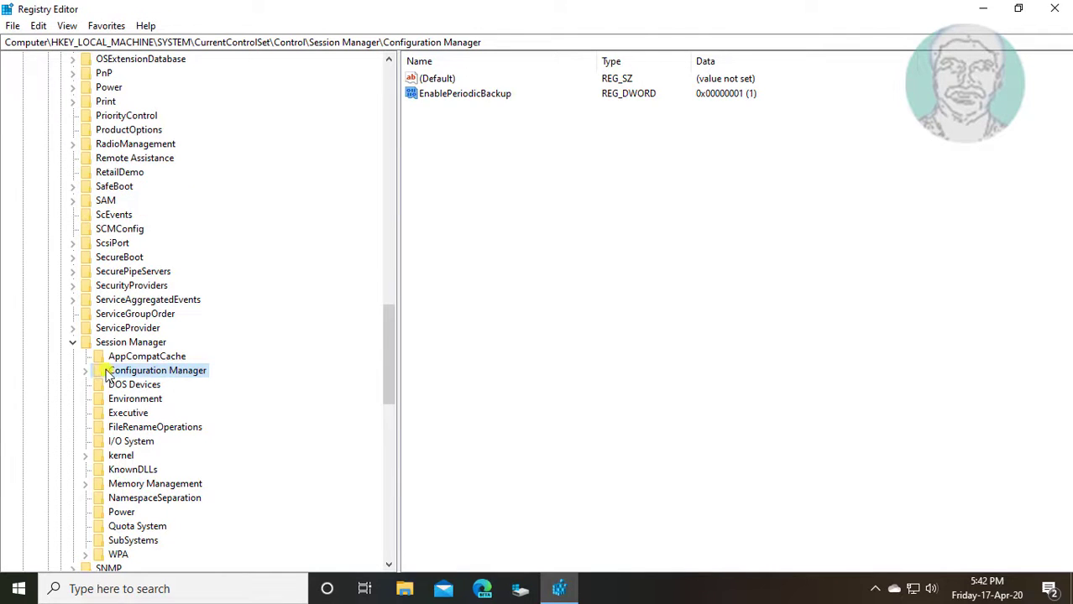
left_click(130, 341)
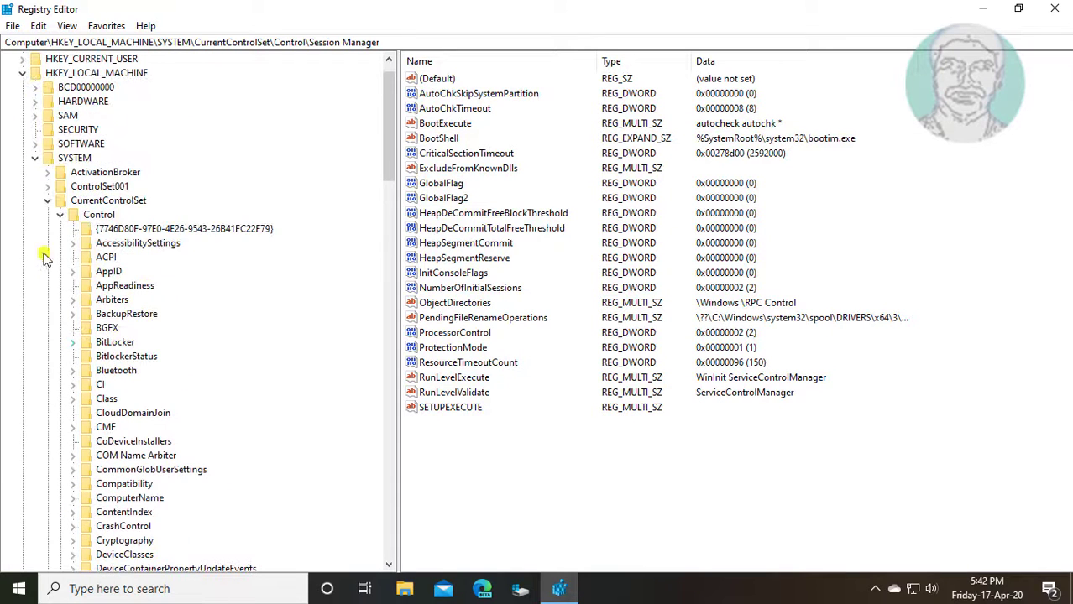
left_click(60, 200)
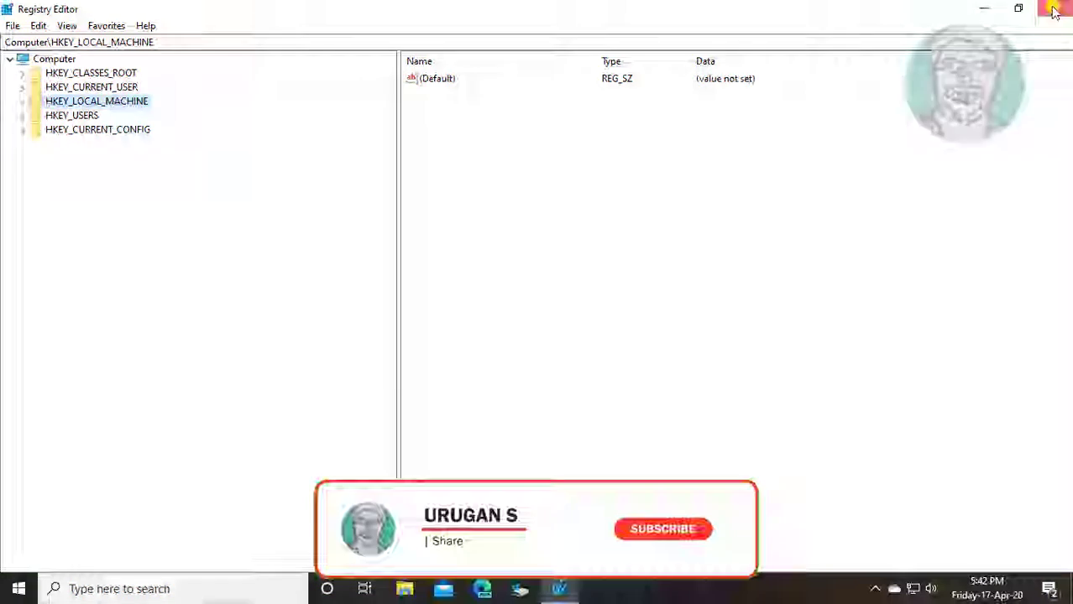
Step: Close Registry Editor and choose Restart from the Start menu's power options
left_click(1054, 11)
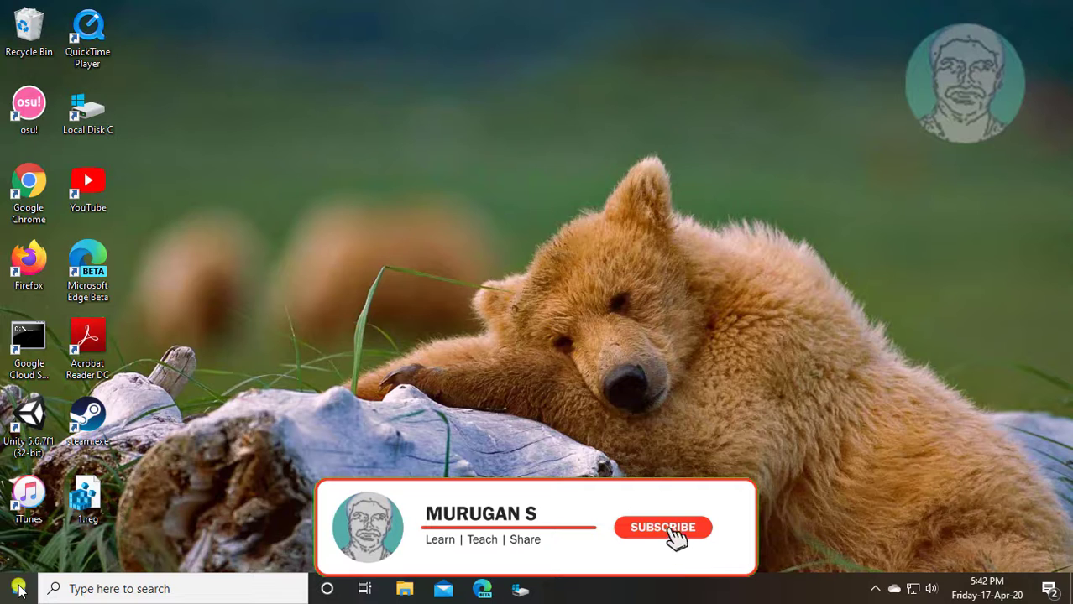
left_click(662, 527)
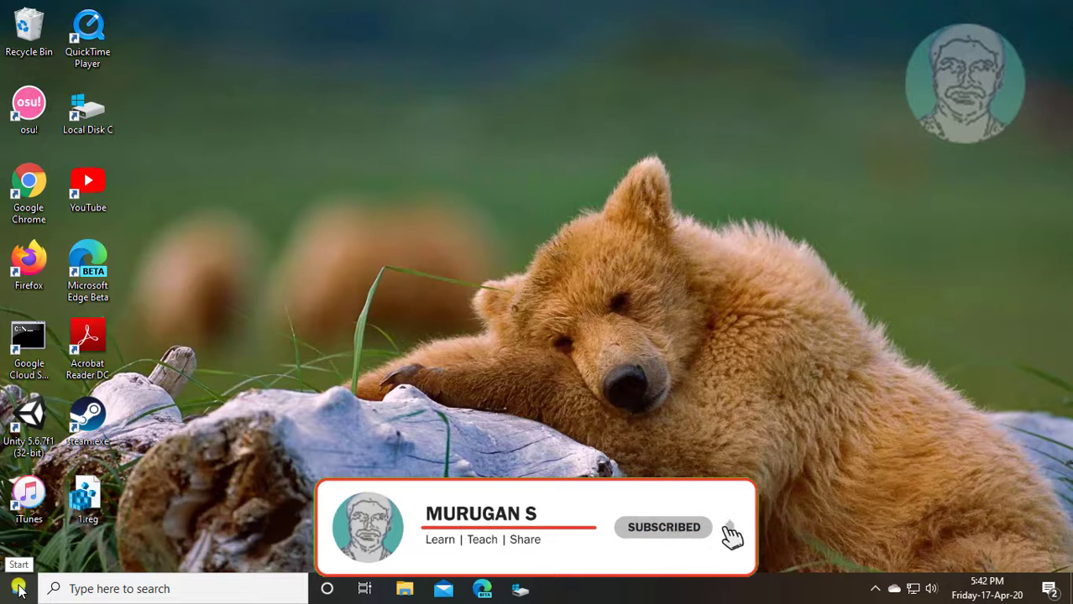
left_click(21, 582)
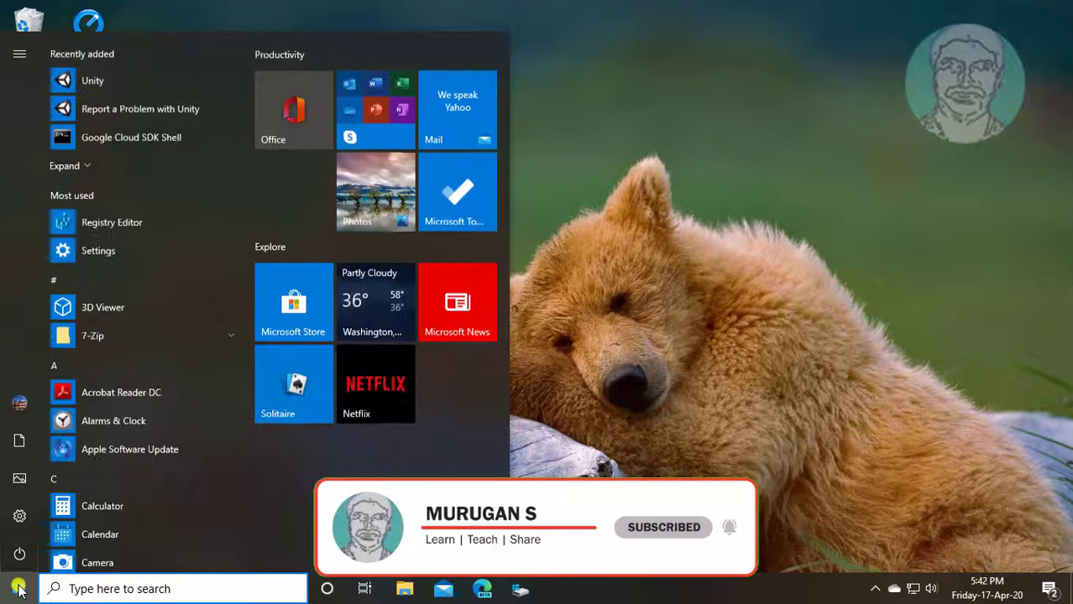
left_click(19, 54)
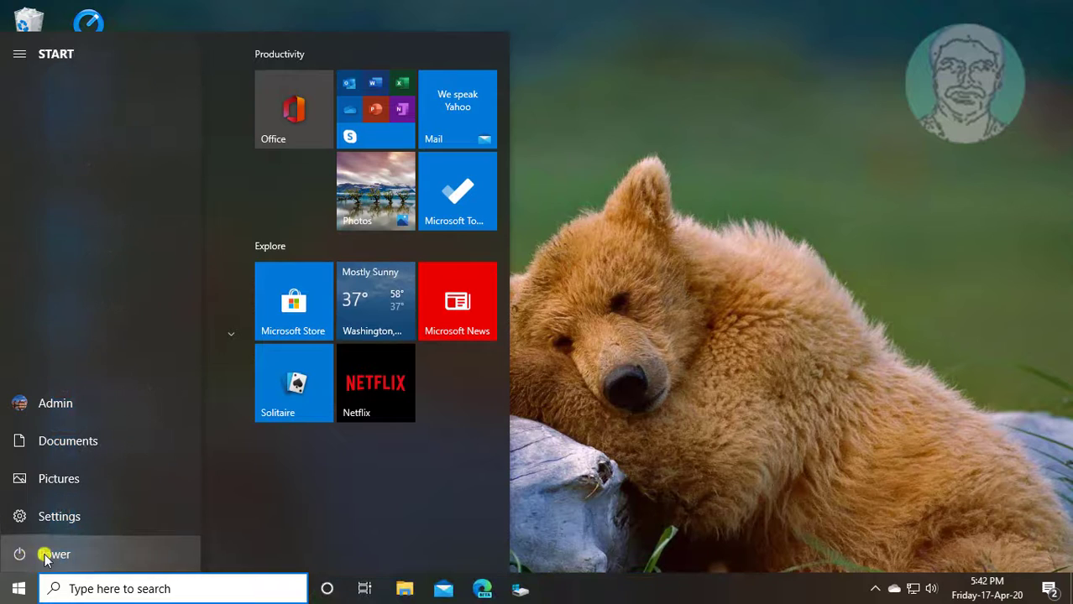
left_click(51, 555)
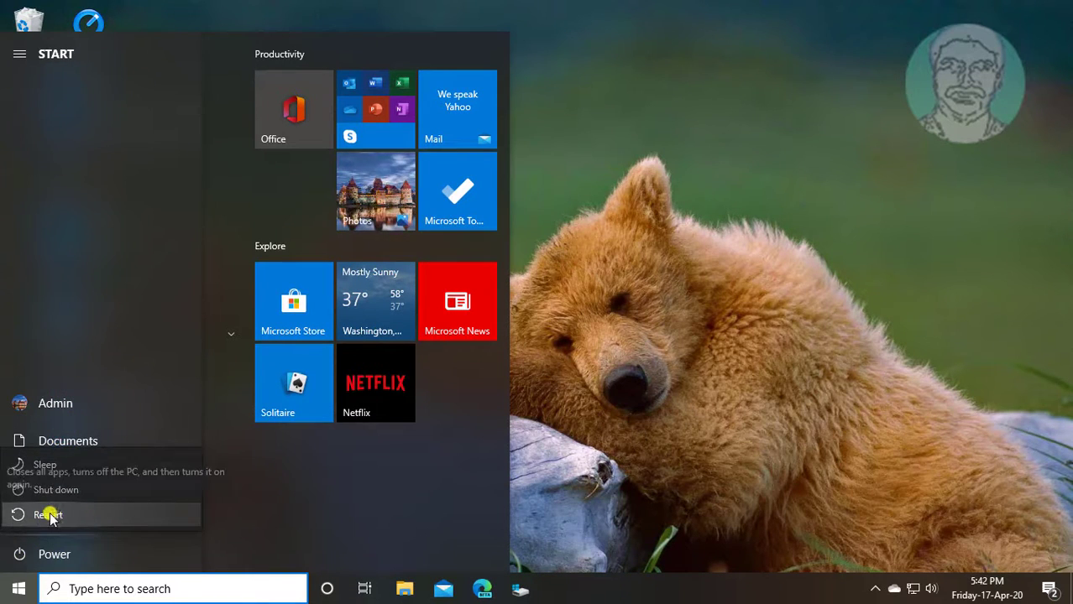
left_click(52, 515)
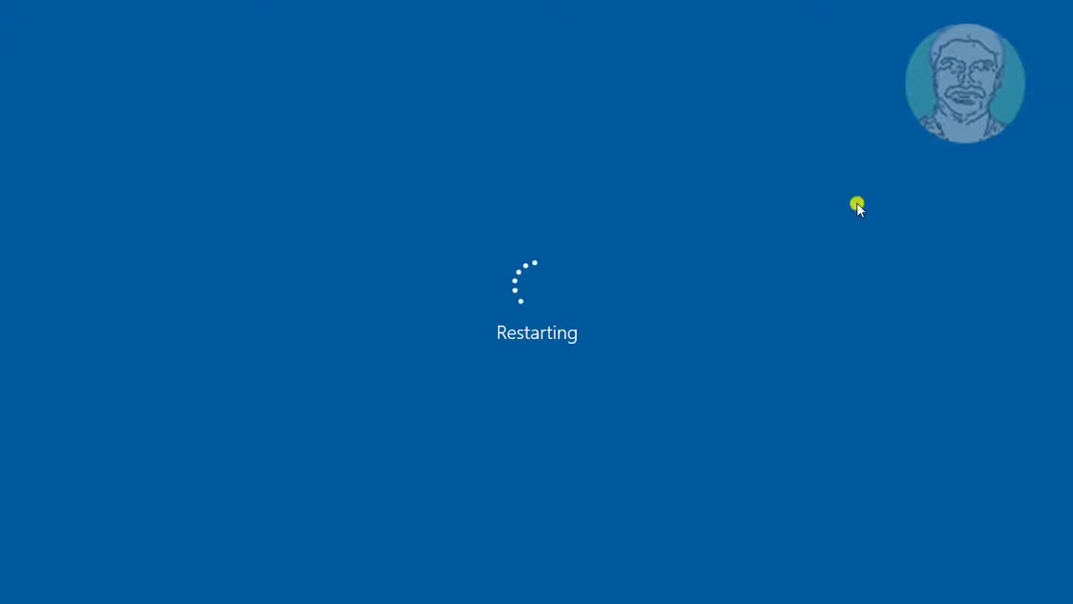